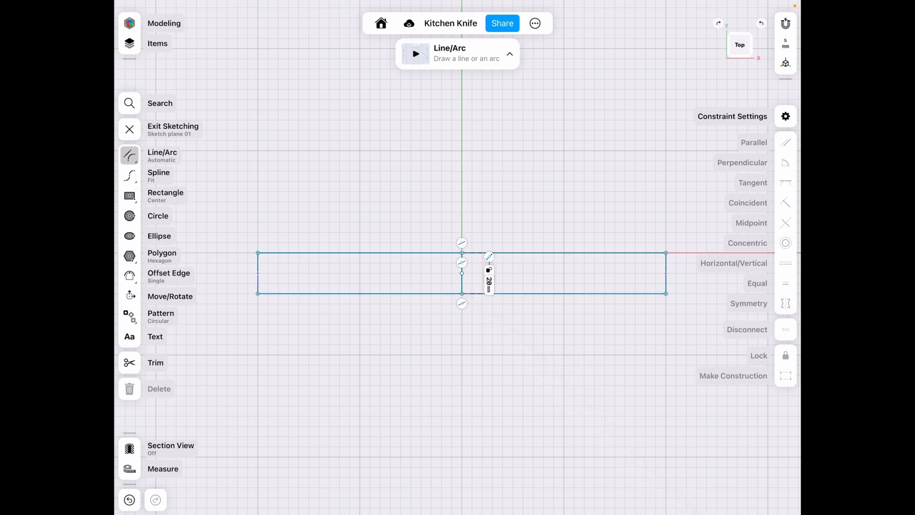
Pan the view to bring the handle end of the knife sketch into view.
{"action": "left_click_drag", "start_coordinate": [258, 252], "coordinate": [288, 283]}
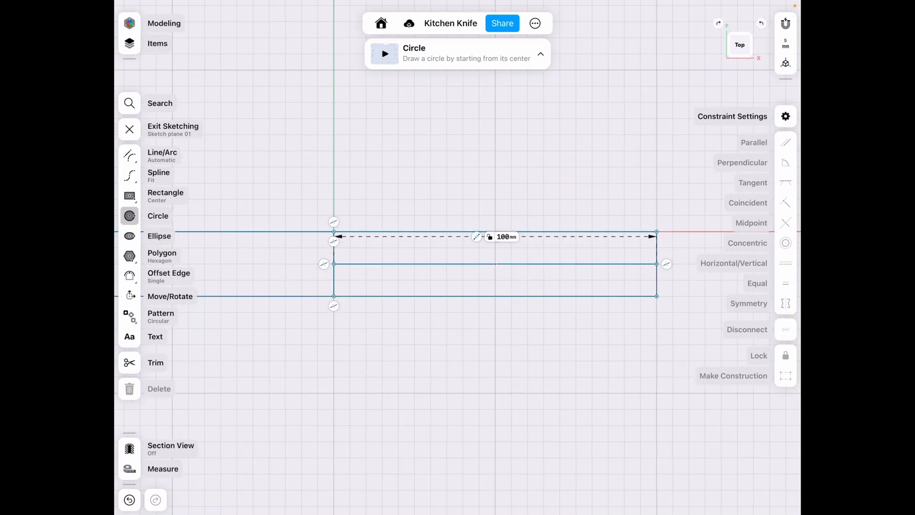
Place pin hole circles along the upper half of the handle rectangle.
{"action": "left_click", "coordinate": [364, 247]}
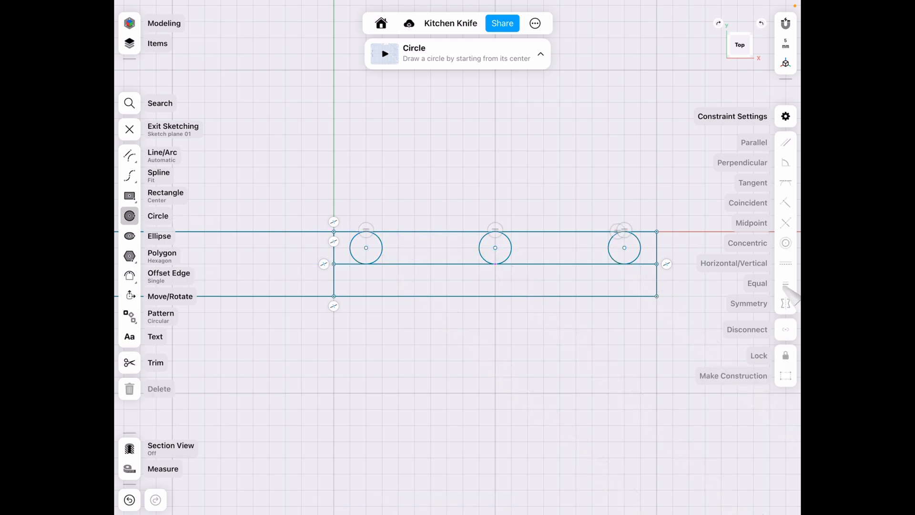
{"action": "left_click", "coordinate": [495, 248]}
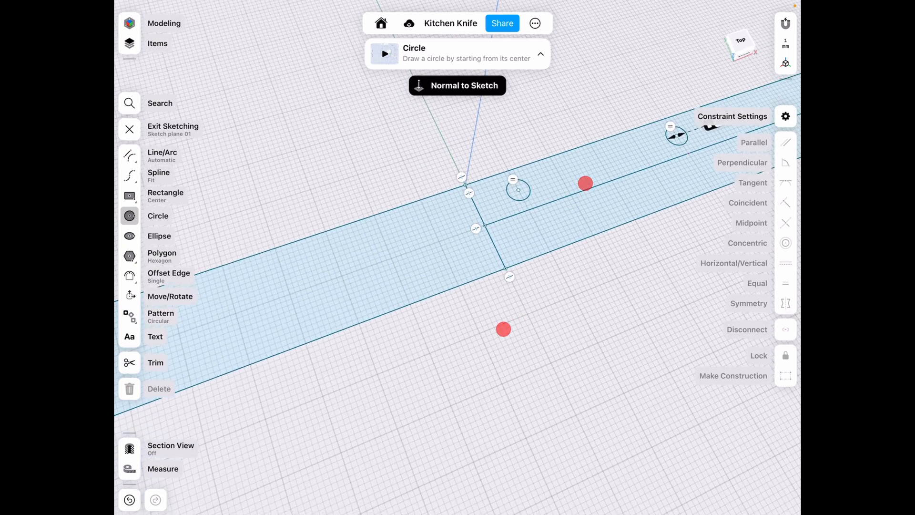
Extrude the blade profile -1 mm into a thin plate and pick a tip edge.
{"action": "left_click", "coordinate": [129, 129]}
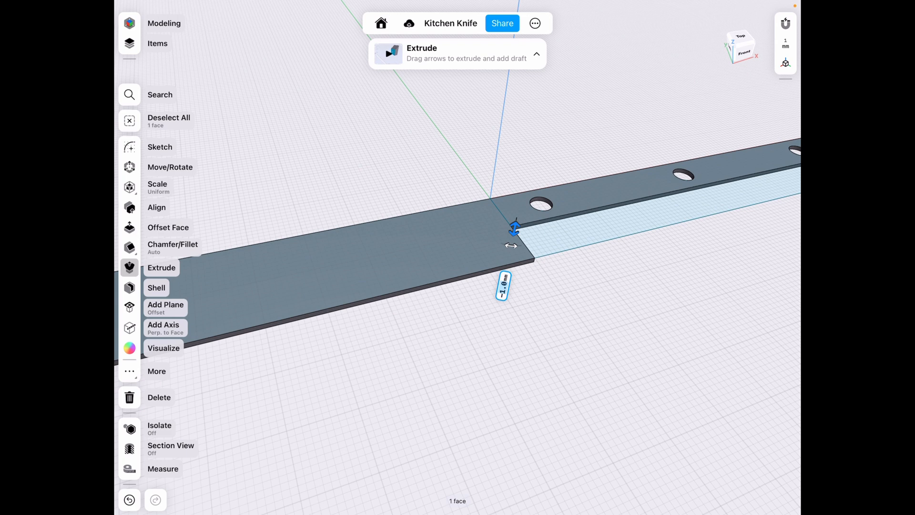
{"action": "left_click", "coordinate": [504, 286]}
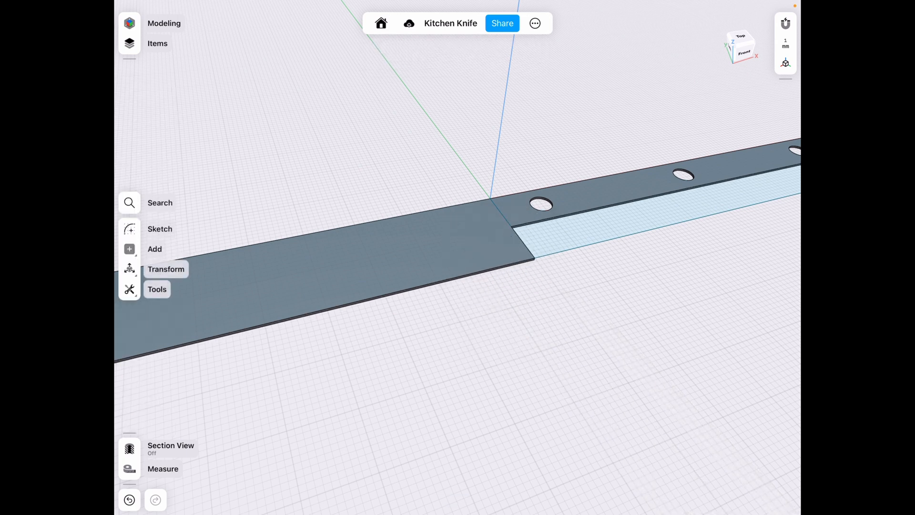
{"action": "left_click", "coordinate": [498, 350]}
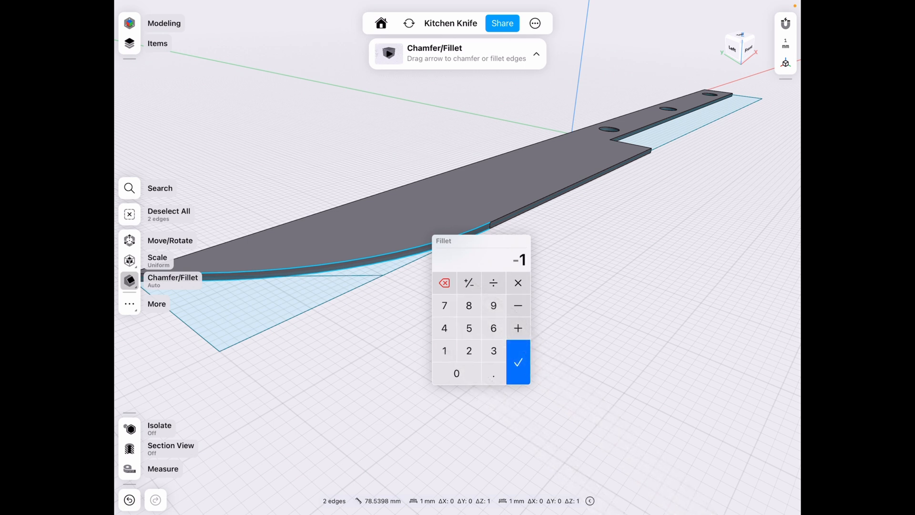
Fillet the blade tip edges by dragging to about 24 mm radius.
{"action": "left_click", "coordinate": [518, 362]}
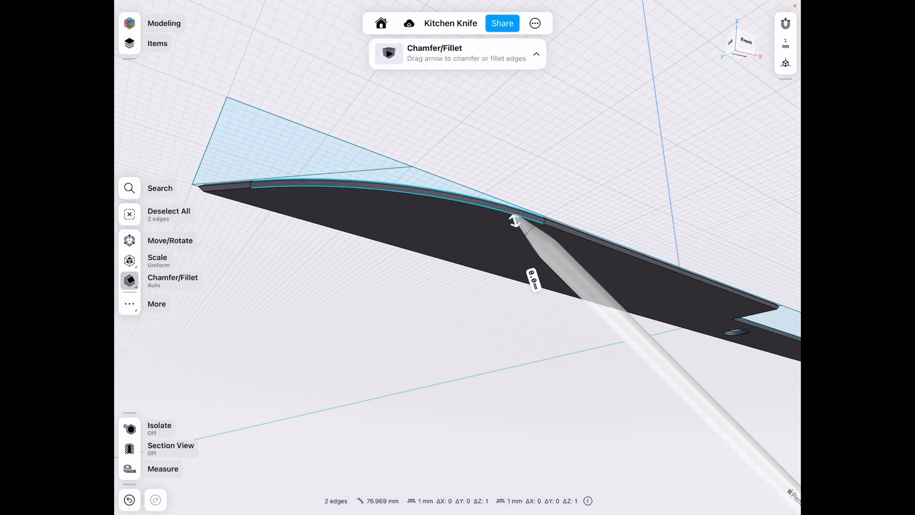
{"action": "left_click_drag", "start_coordinate": [516, 221], "coordinate": [510, 193]}
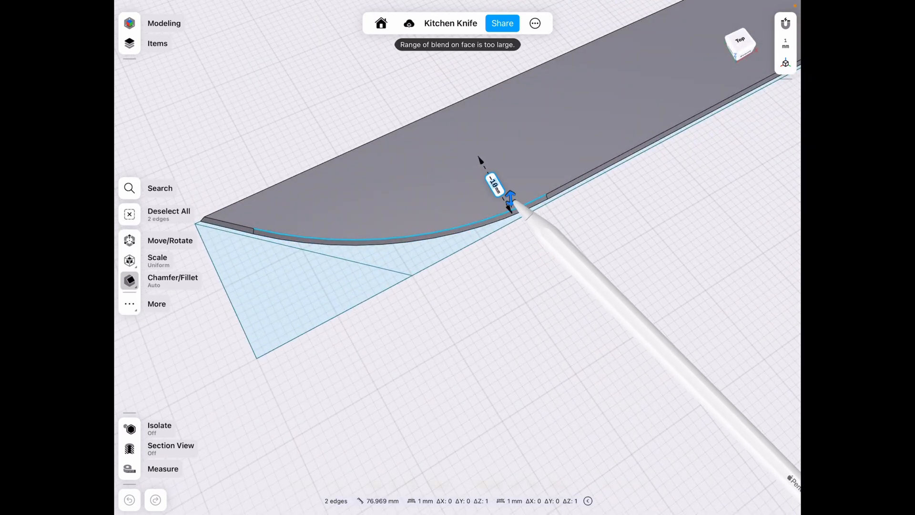
{"action": "left_click_drag", "start_coordinate": [511, 193], "coordinate": [521, 332]}
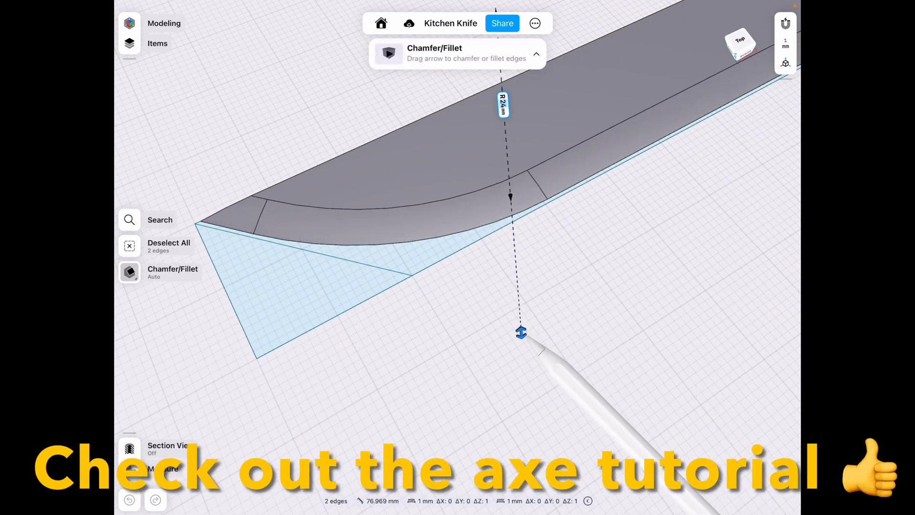
{"action": "left_click_drag", "start_coordinate": [520, 332], "coordinate": [520, 335]}
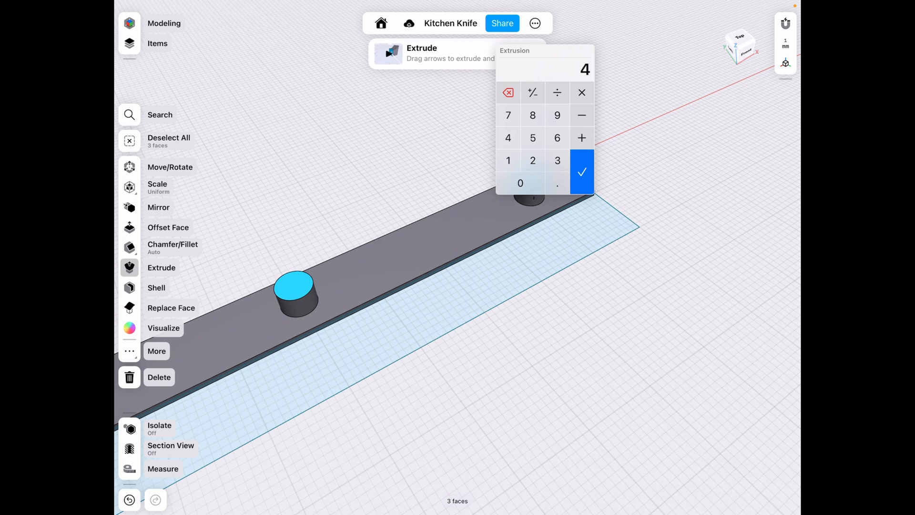
Extrude the three pin holes 4 mm and pick a pin end on the underside.
{"action": "left_click", "coordinate": [582, 171]}
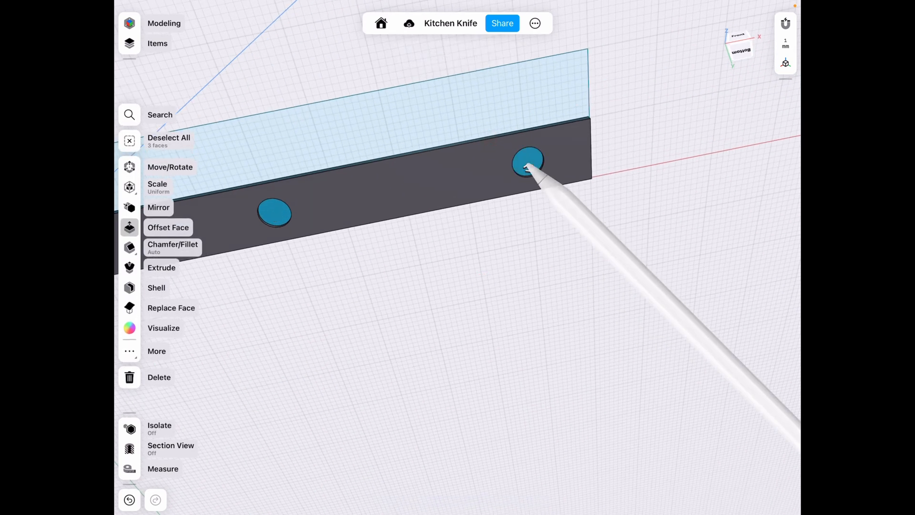
{"action": "left_click", "coordinate": [169, 227]}
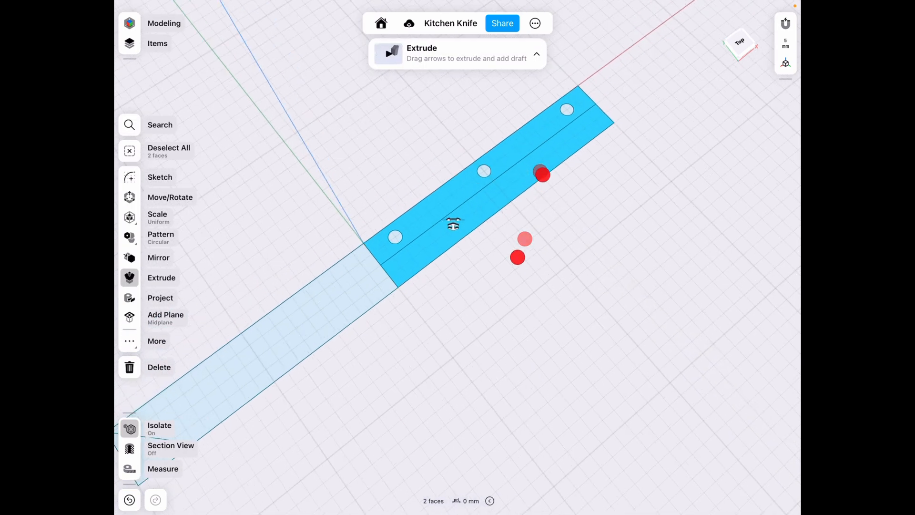
Extrude the isolated handle faces -3 mm and offset the slab's top face 2.5 mm.
{"action": "left_click_drag", "start_coordinate": [542, 174], "coordinate": [484, 207]}
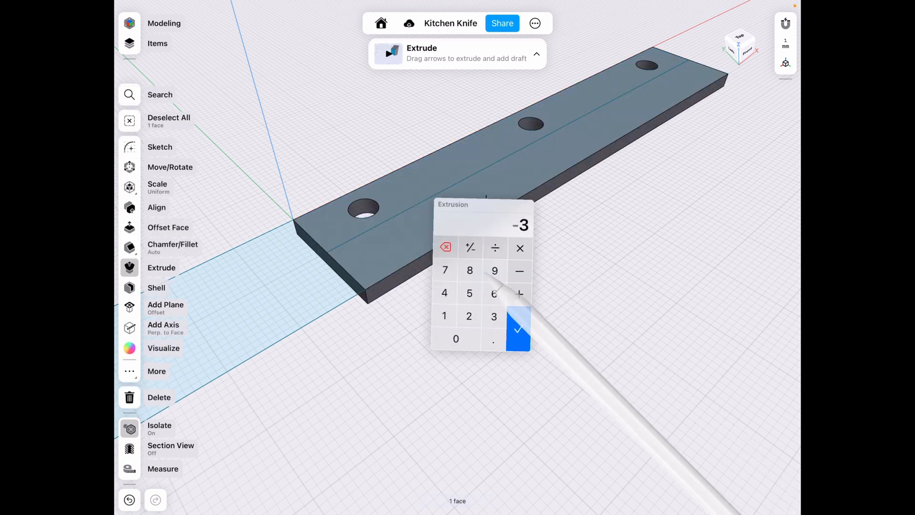
{"action": "left_click", "coordinate": [517, 328]}
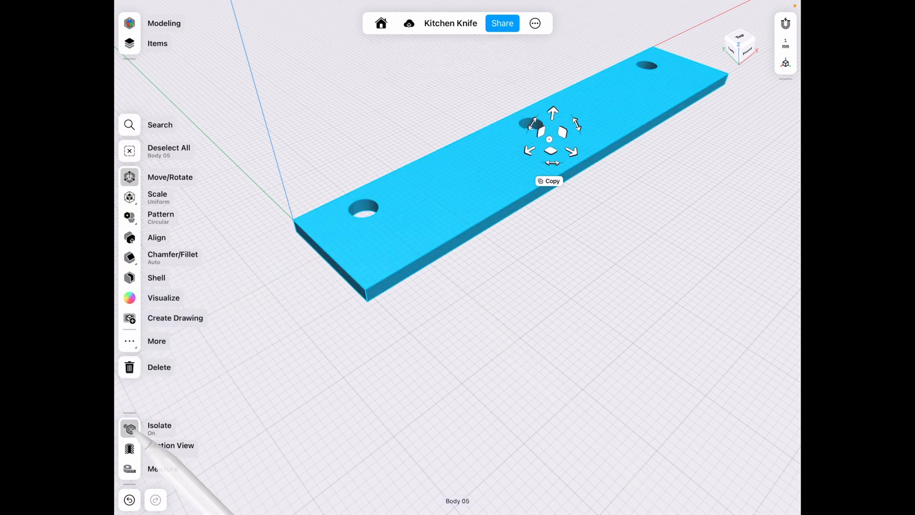
{"action": "left_click", "coordinate": [168, 227]}
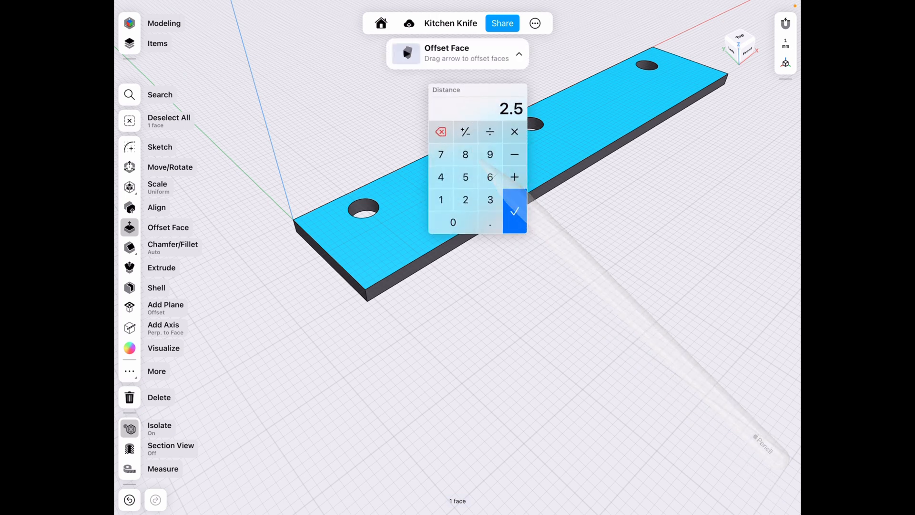
{"action": "left_click", "coordinate": [514, 211]}
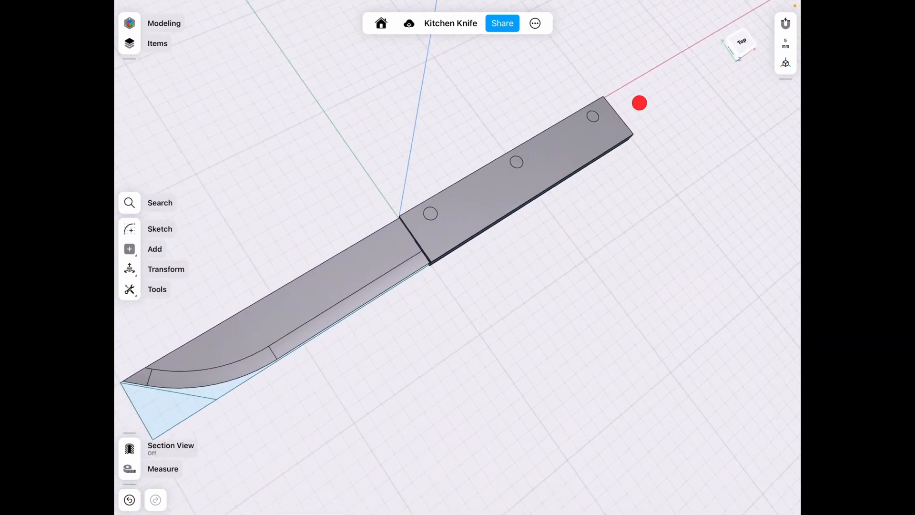
{"action": "left_click_drag", "start_coordinate": [639, 103], "coordinate": [529, 160]}
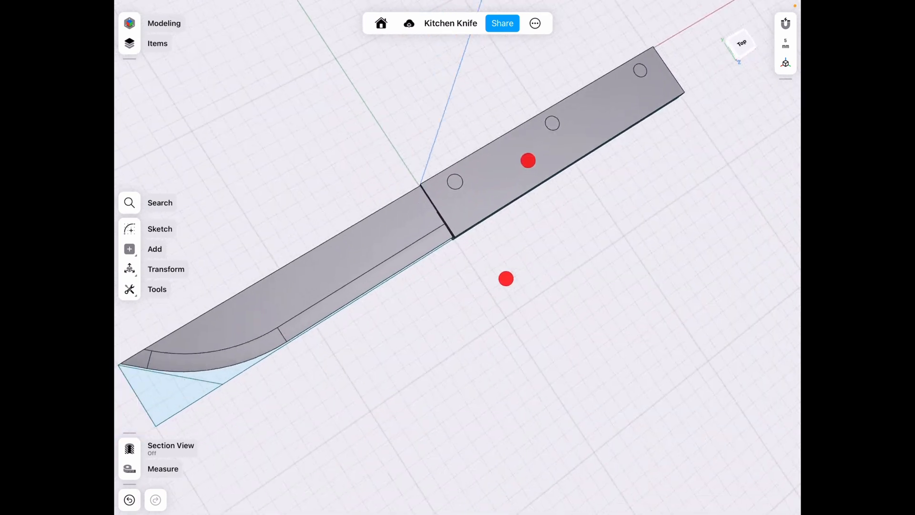
Sketch a spline on the handle along its lower edge to the right end.
{"action": "left_click", "coordinate": [159, 228]}
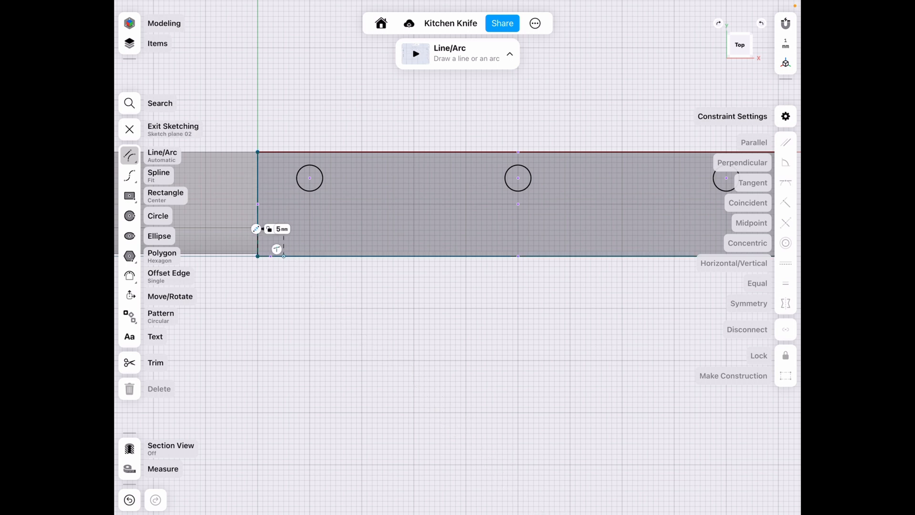
{"action": "left_click", "coordinate": [129, 175]}
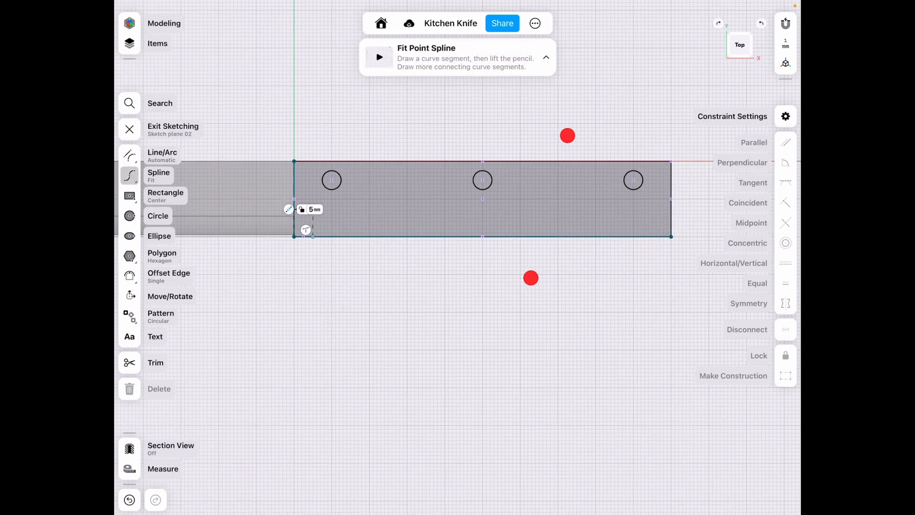
{"action": "left_click_drag", "start_coordinate": [314, 235], "coordinate": [455, 226]}
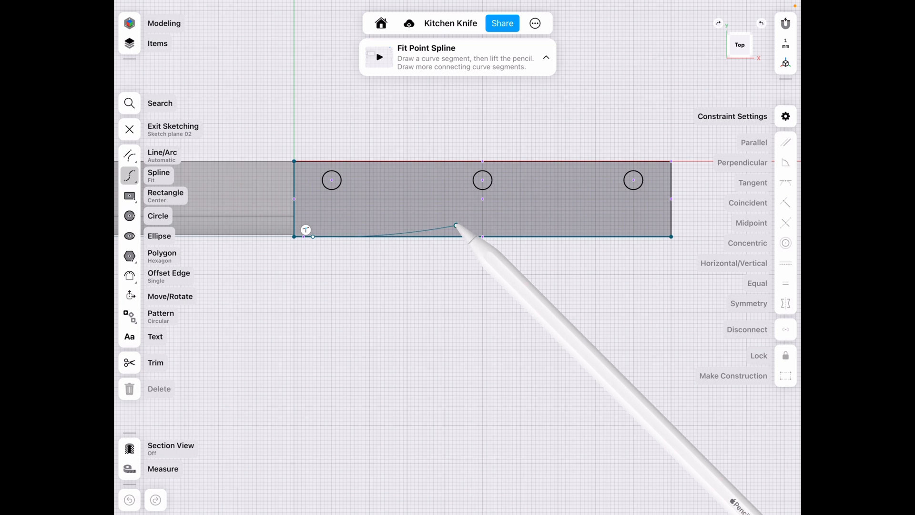
{"action": "left_click_drag", "start_coordinate": [455, 226], "coordinate": [636, 218]}
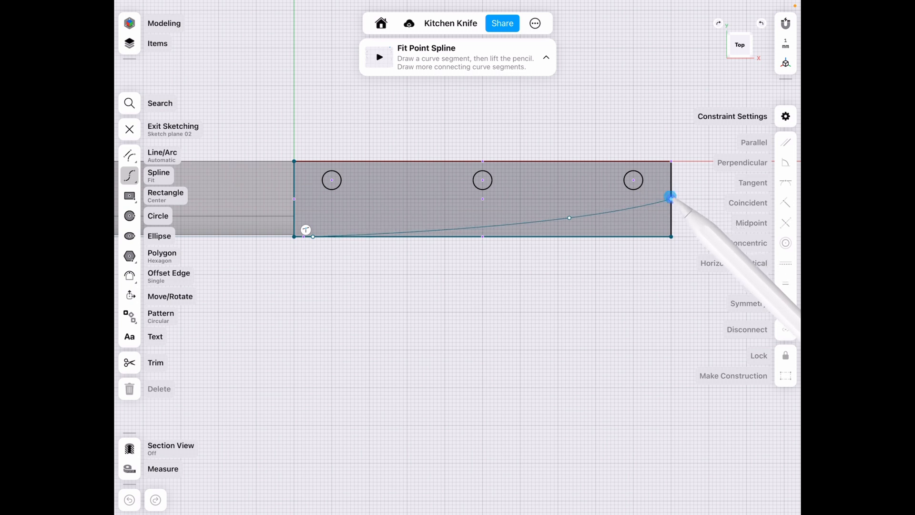
{"action": "left_click_drag", "start_coordinate": [670, 197], "coordinate": [677, 198]}
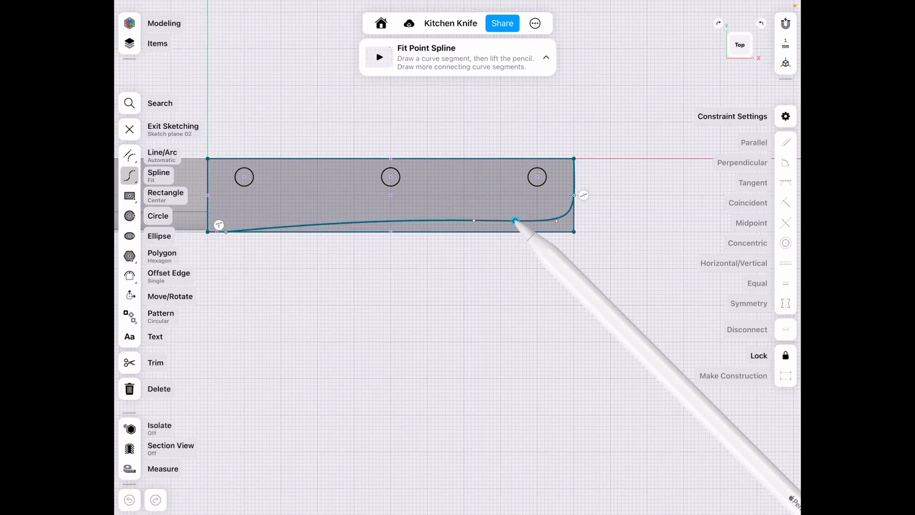
{"action": "left_click_drag", "start_coordinate": [514, 221], "coordinate": [409, 213]}
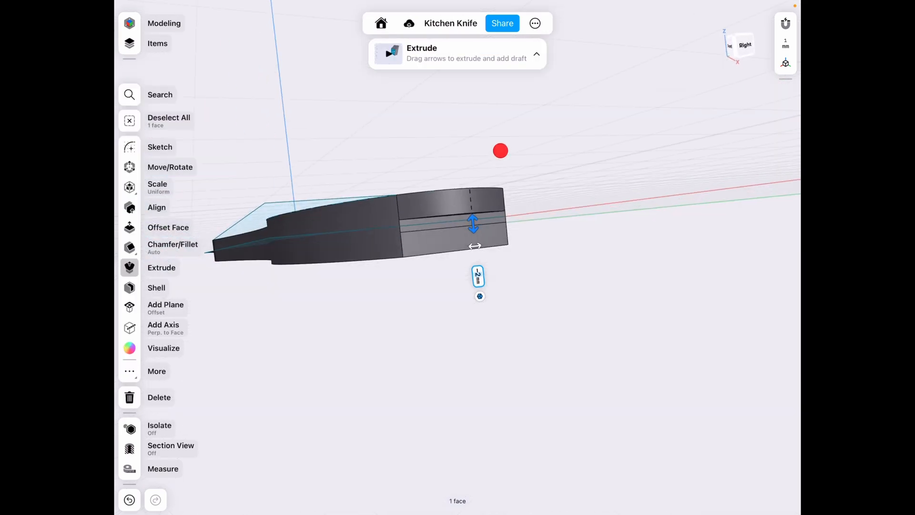
Extrude the curved handle outline and select the handle face for Replace Face.
{"action": "left_click_drag", "start_coordinate": [500, 150], "coordinate": [543, 156]}
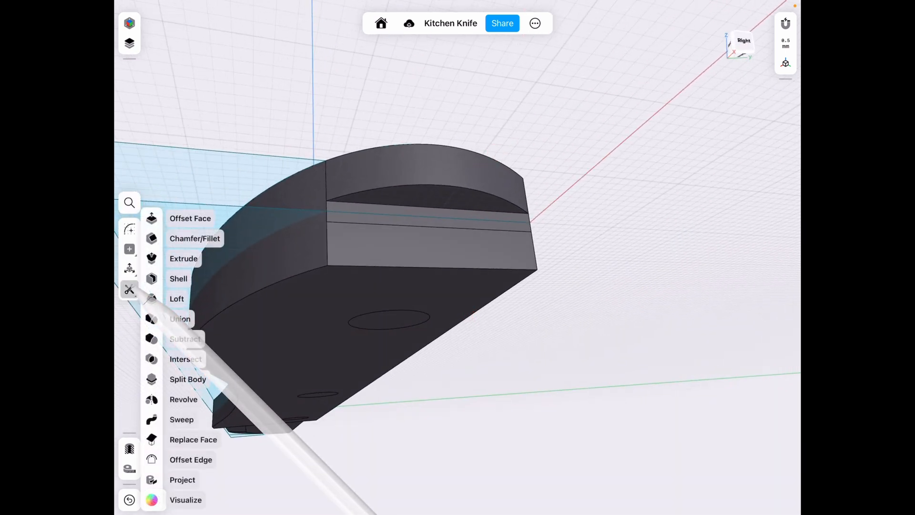
{"action": "left_click", "coordinate": [193, 439]}
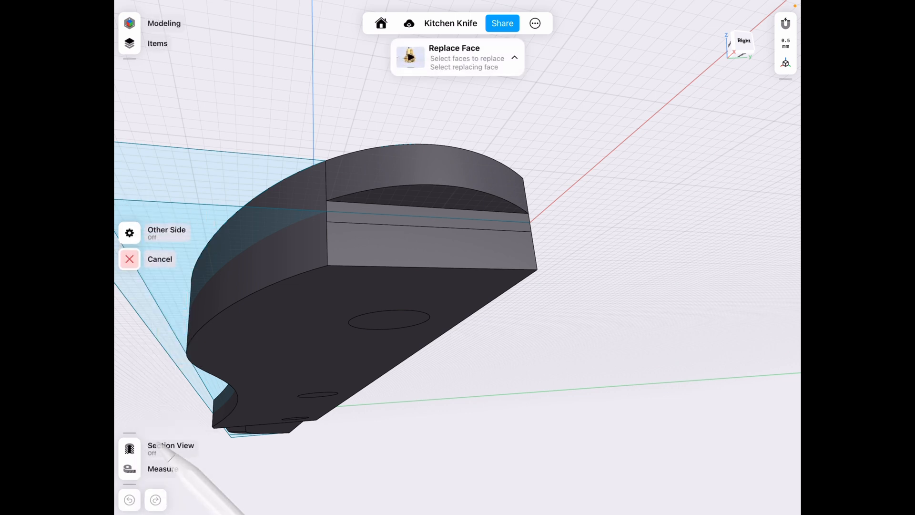
{"action": "left_click", "coordinate": [391, 223]}
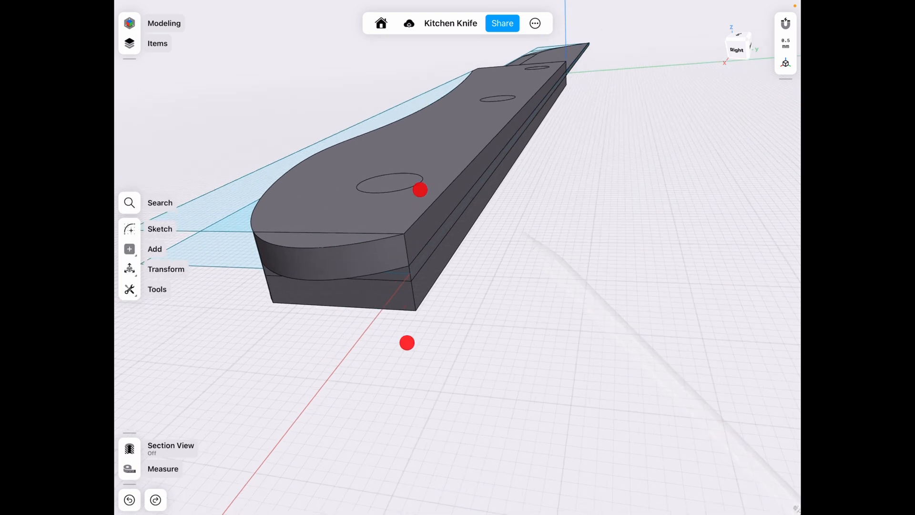
Offset the handle's rounded end face and adjust its long side face.
{"action": "left_click", "coordinate": [420, 189]}
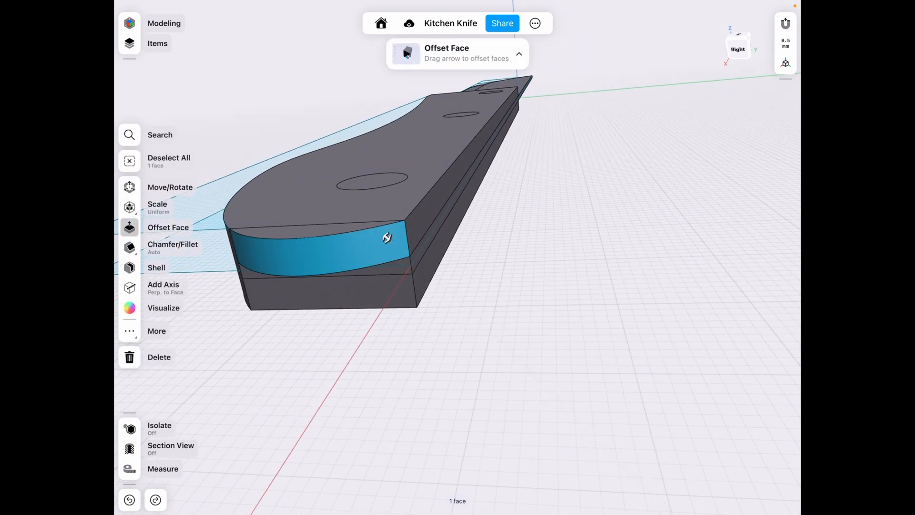
{"action": "left_click_drag", "start_coordinate": [387, 237], "coordinate": [439, 203]}
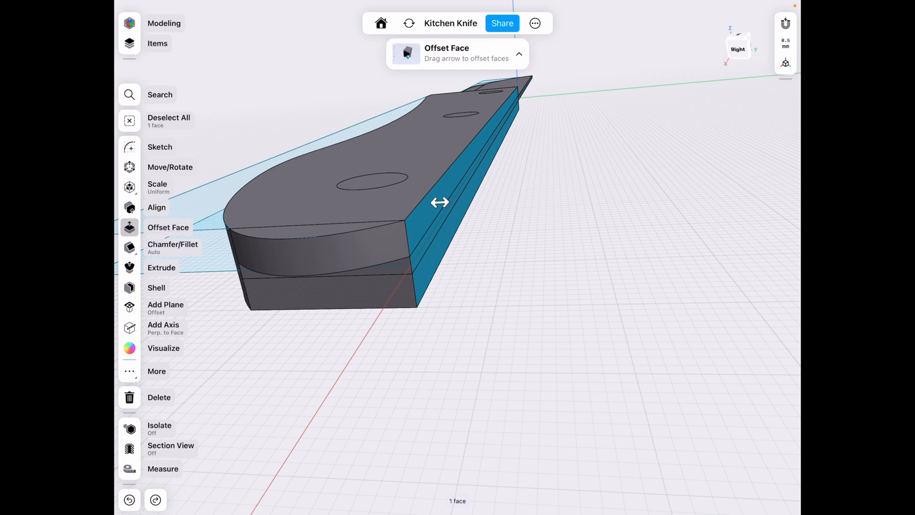
{"action": "left_click", "coordinate": [157, 43]}
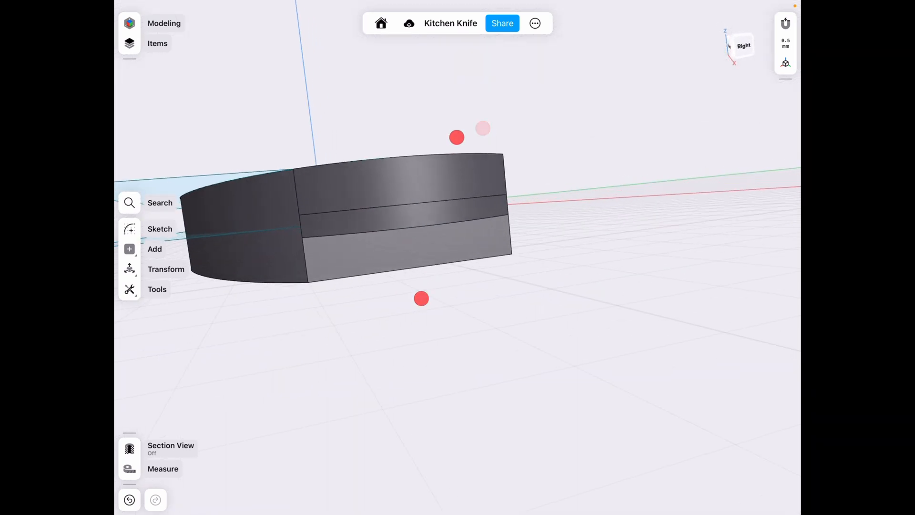
Select an edge at the handle's rounded end.
{"action": "left_click", "coordinate": [403, 181]}
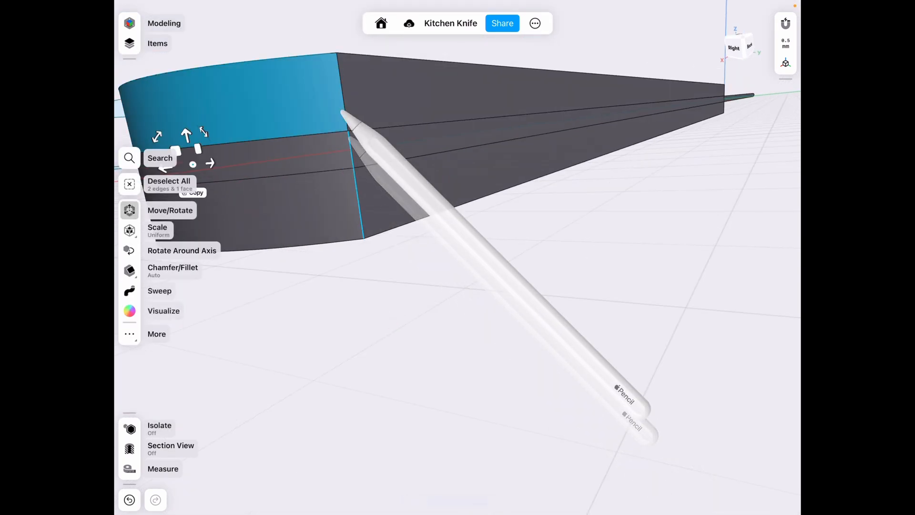
Round the corner edges at the handle's rounded end with a 5 mm fillet.
{"action": "left_click", "coordinate": [172, 268]}
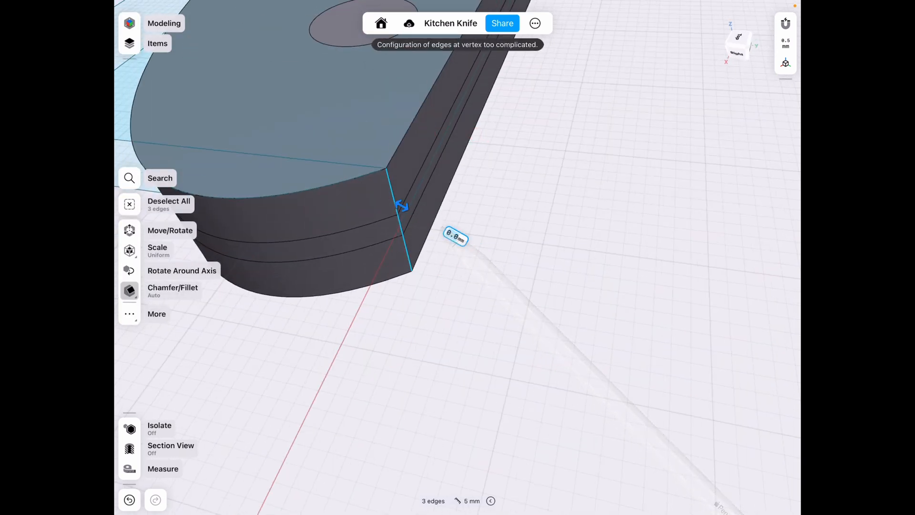
{"action": "left_click", "coordinate": [397, 193]}
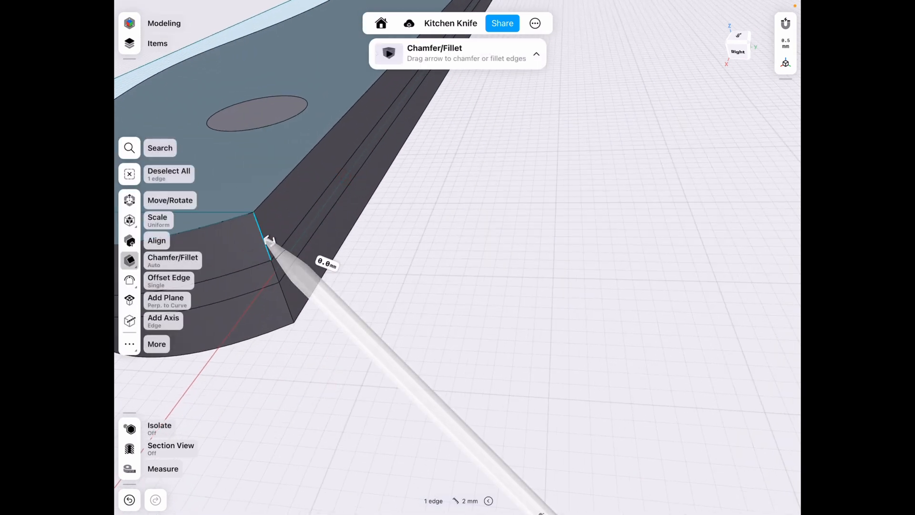
{"action": "left_click_drag", "start_coordinate": [269, 239], "coordinate": [336, 321]}
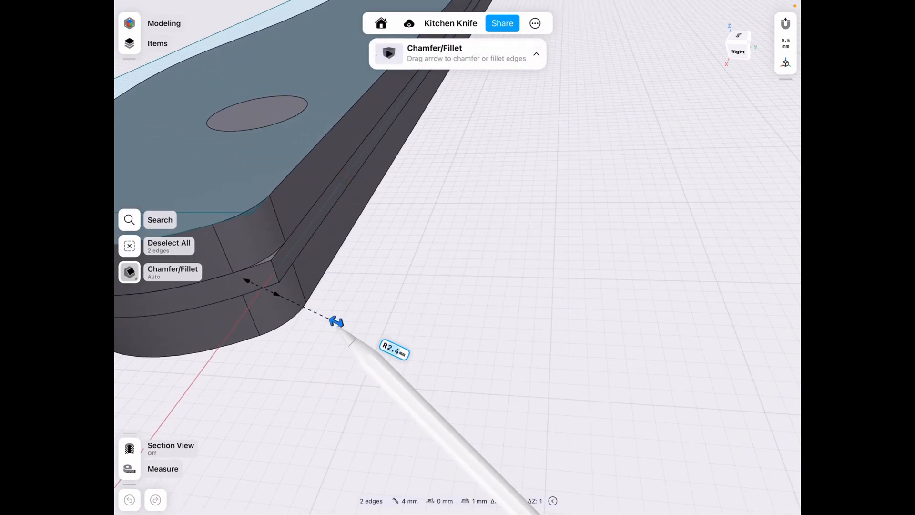
{"action": "left_click_drag", "start_coordinate": [336, 321], "coordinate": [408, 277]}
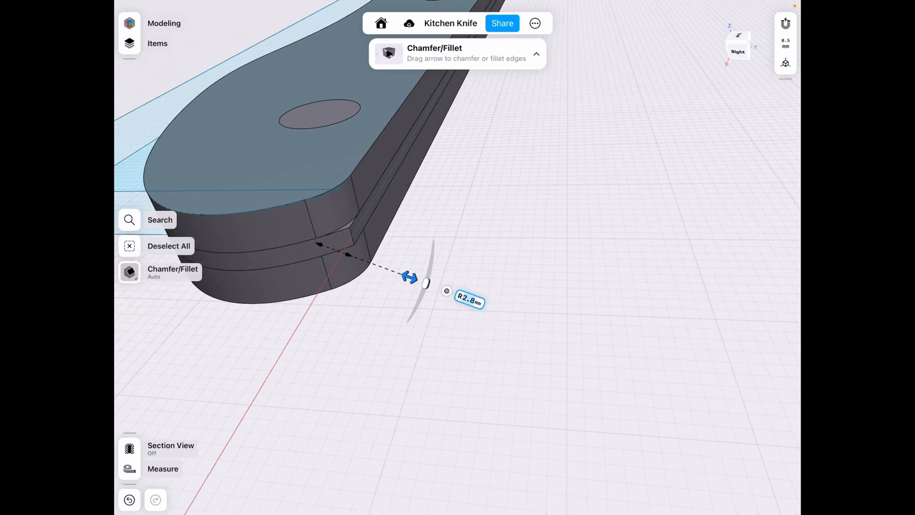
{"action": "left_click", "coordinate": [468, 301]}
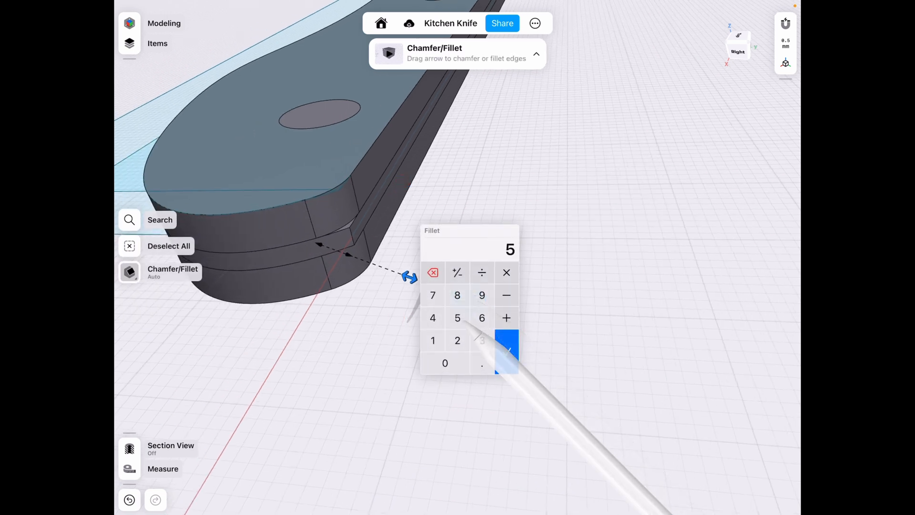
{"action": "left_click", "coordinate": [506, 351]}
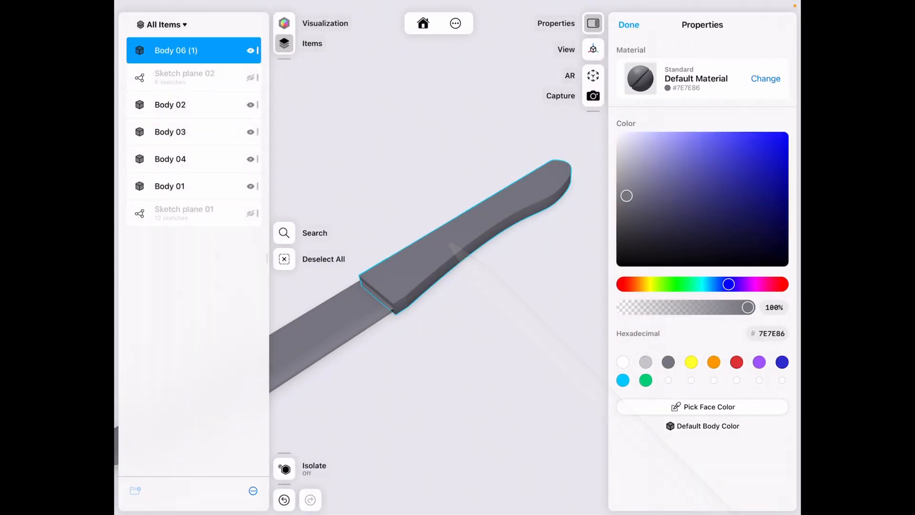
Apply the Bamboo wood material to the handle body.
{"action": "left_click", "coordinate": [765, 78]}
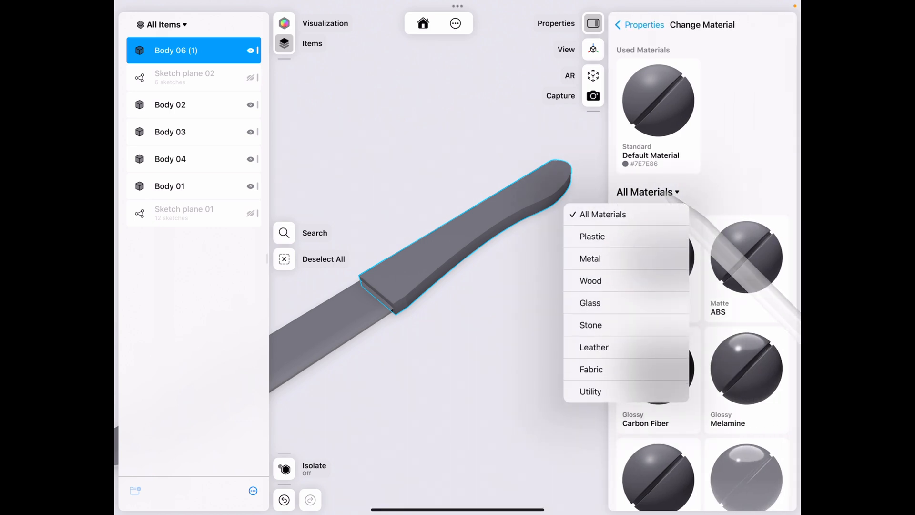
{"action": "left_click", "coordinate": [591, 281]}
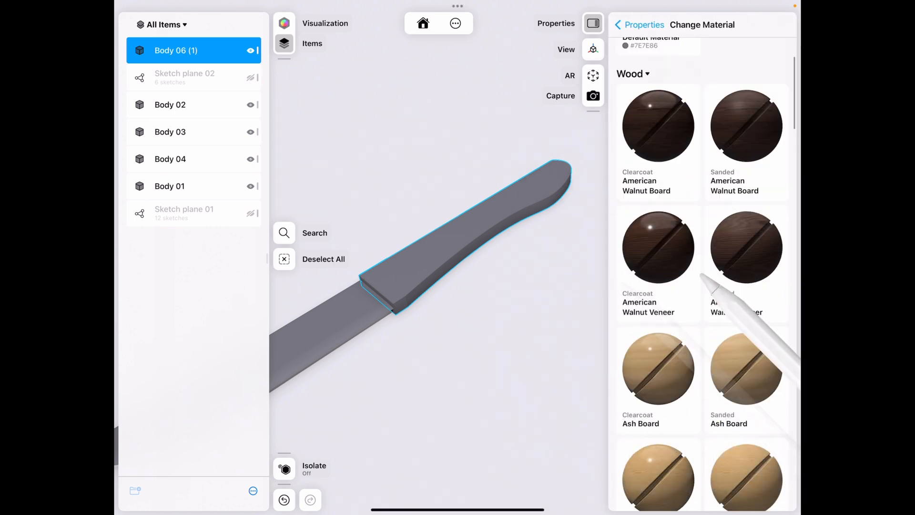
{"action": "scroll", "scroll_direction": "down", "scroll_amount": 3}
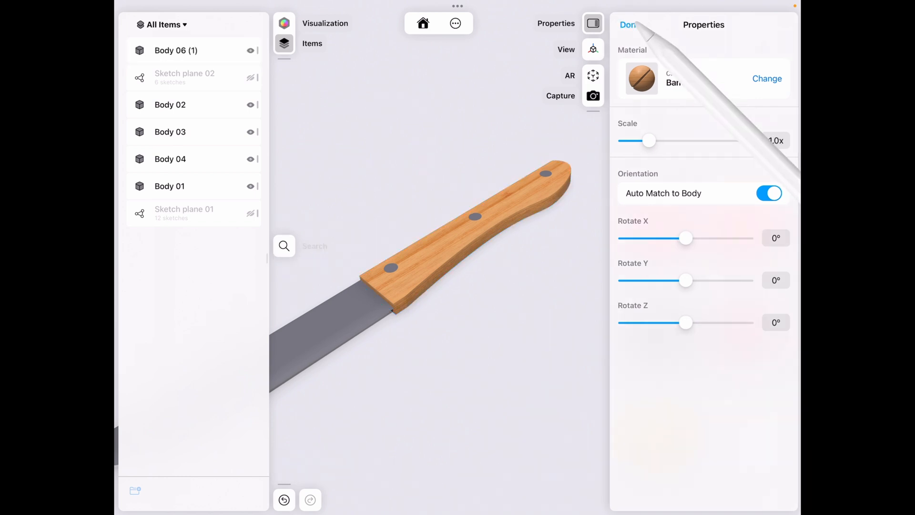
Give the blade and pins (Body 01–04) a Polished Steel material.
{"action": "left_click", "coordinate": [767, 78]}
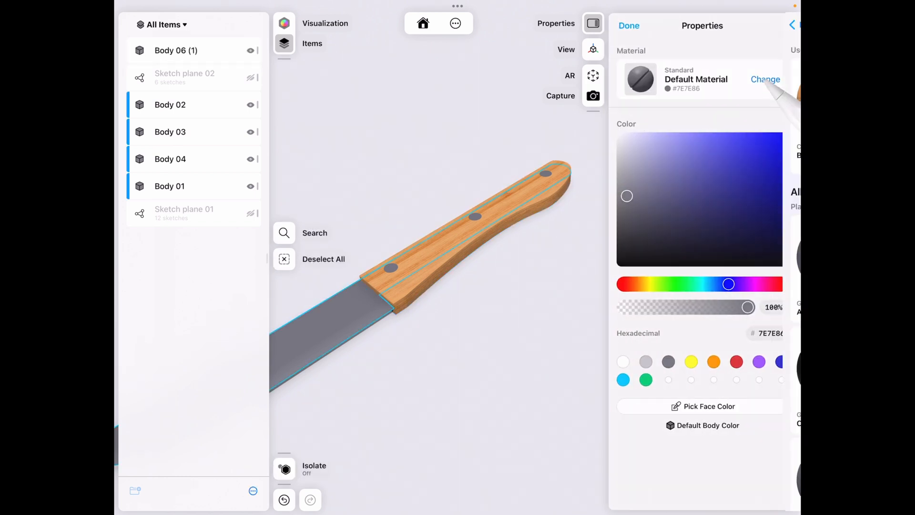
{"action": "left_click", "coordinate": [767, 79]}
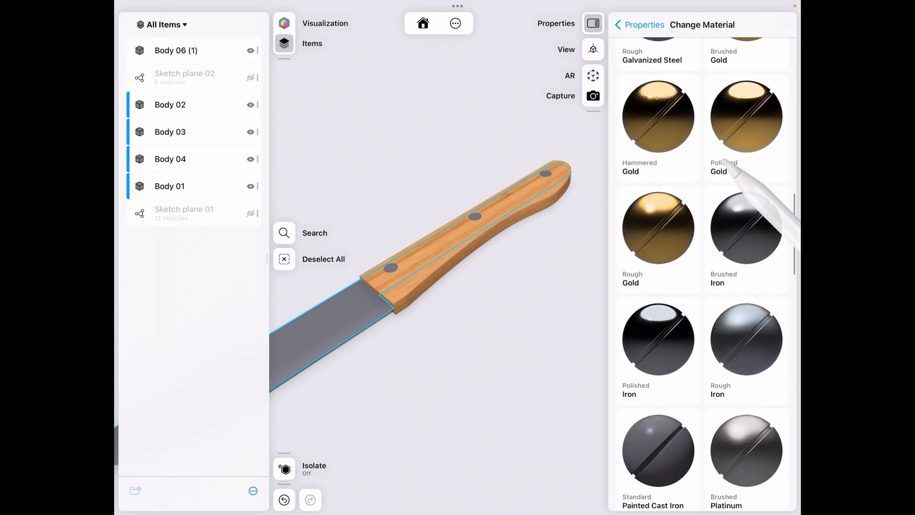
{"action": "scroll", "scroll_direction": "down", "scroll_amount": 3}
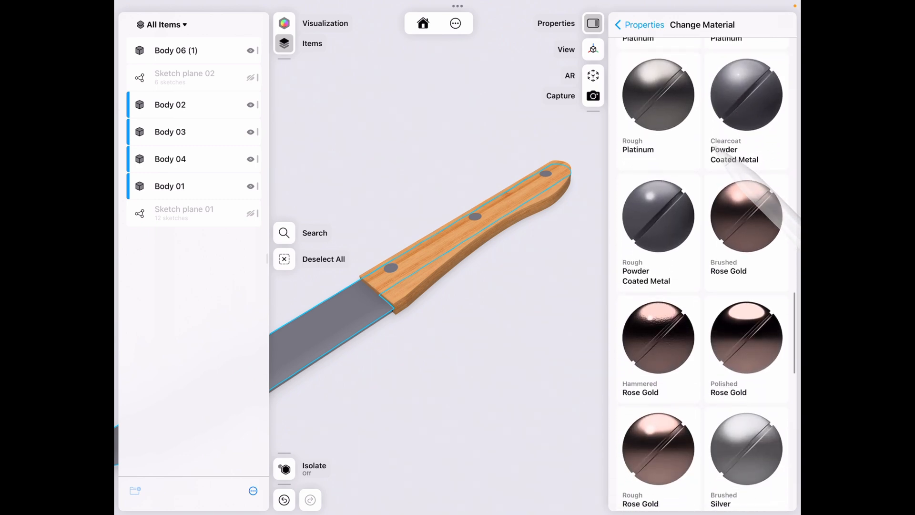
{"action": "scroll", "scroll_direction": "down", "scroll_amount": 3}
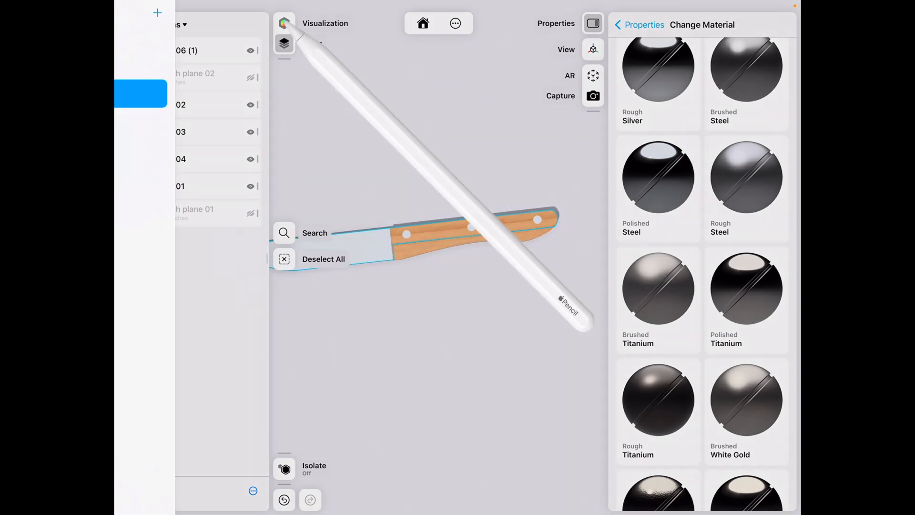
{"action": "left_click", "coordinate": [618, 25]}
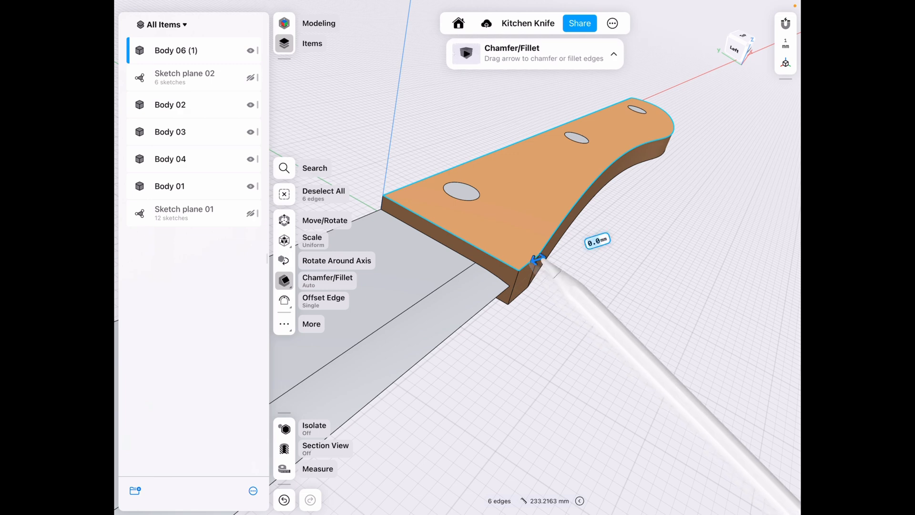
Chamfer the handle scale's edges and offset its top face around the pins.
{"action": "left_click_drag", "start_coordinate": [536, 260], "coordinate": [528, 264]}
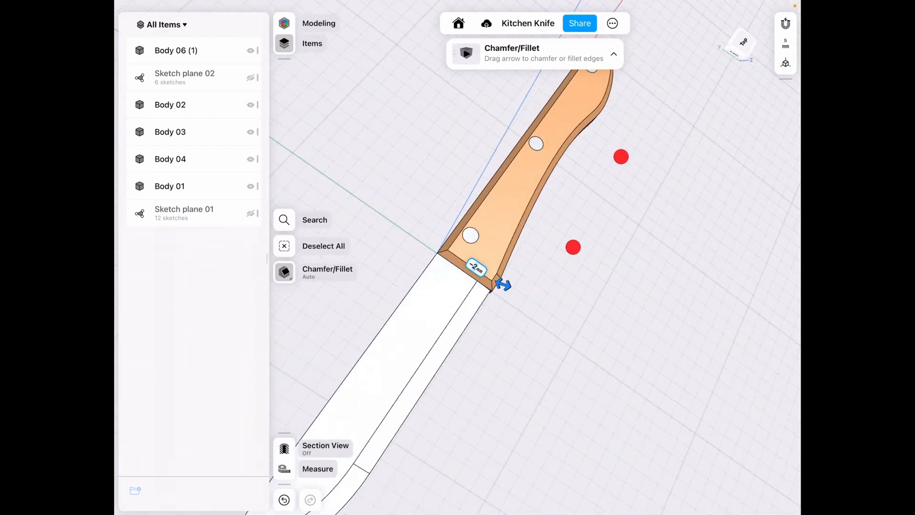
{"action": "left_click", "coordinate": [476, 268]}
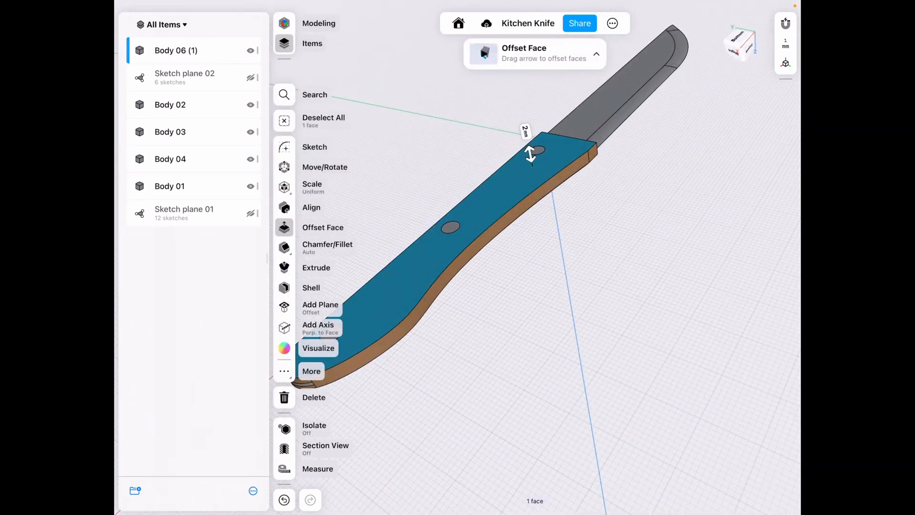
{"action": "left_click", "coordinate": [327, 247]}
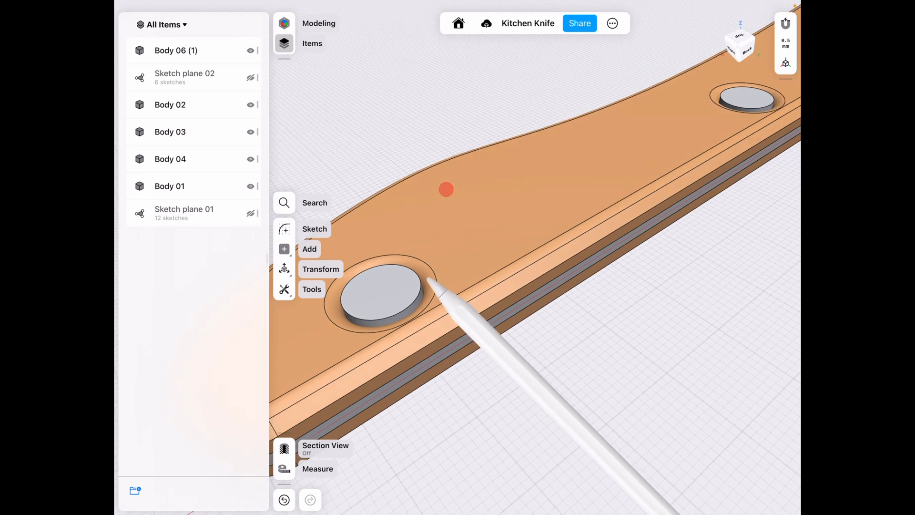
{"action": "left_click", "coordinate": [379, 292]}
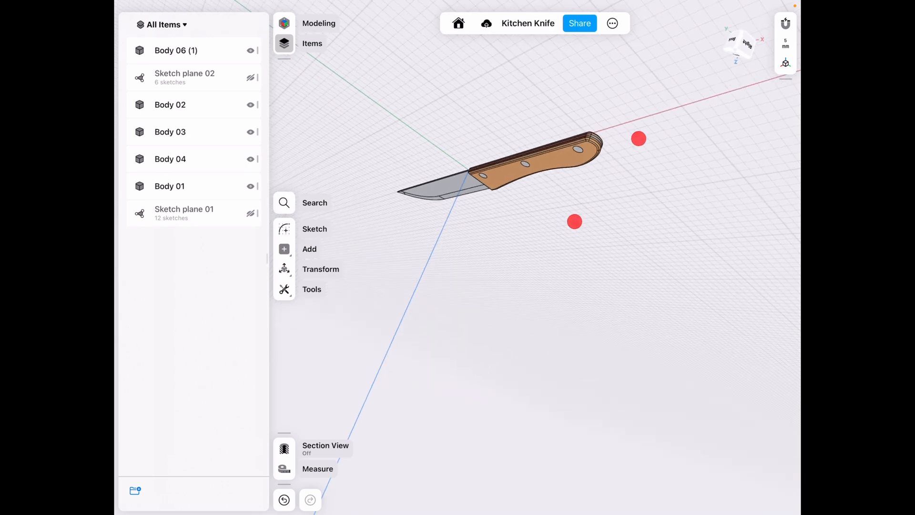
Enter Visualization mode and close the Properties panel.
{"action": "left_click", "coordinate": [284, 23]}
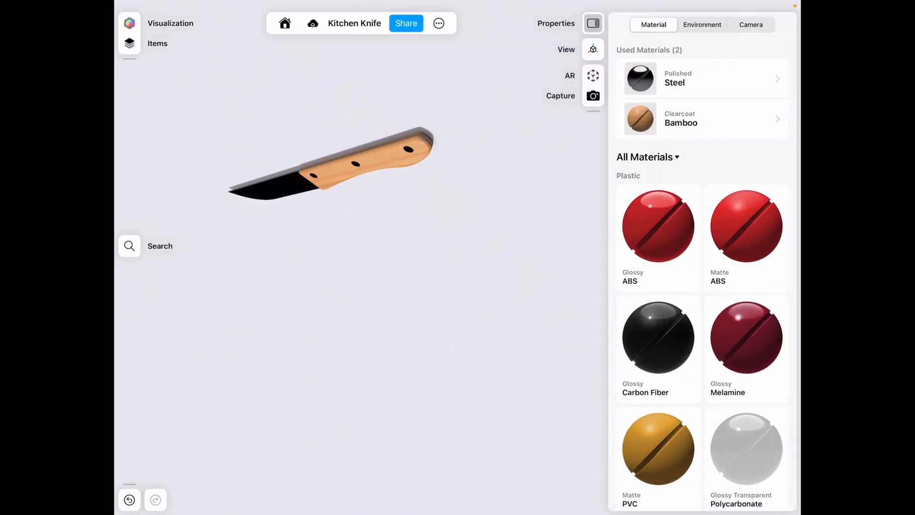
{"action": "left_click", "coordinate": [593, 23]}
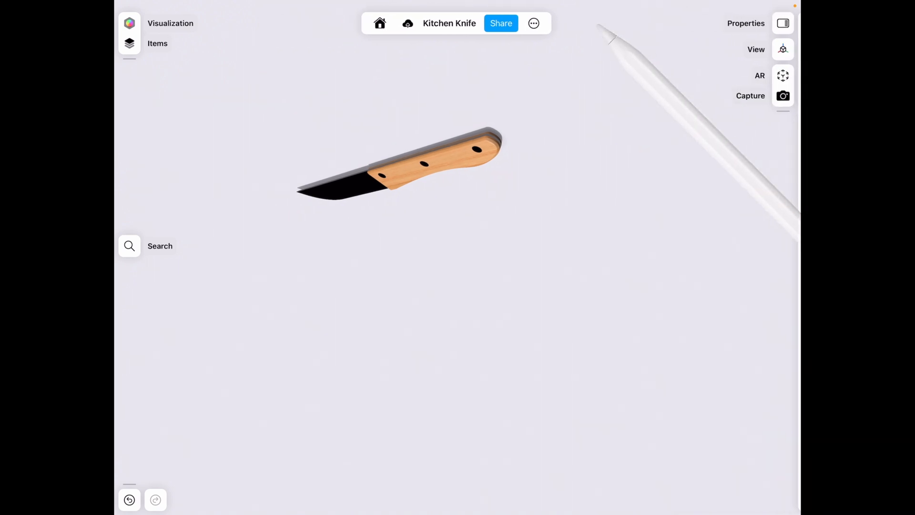